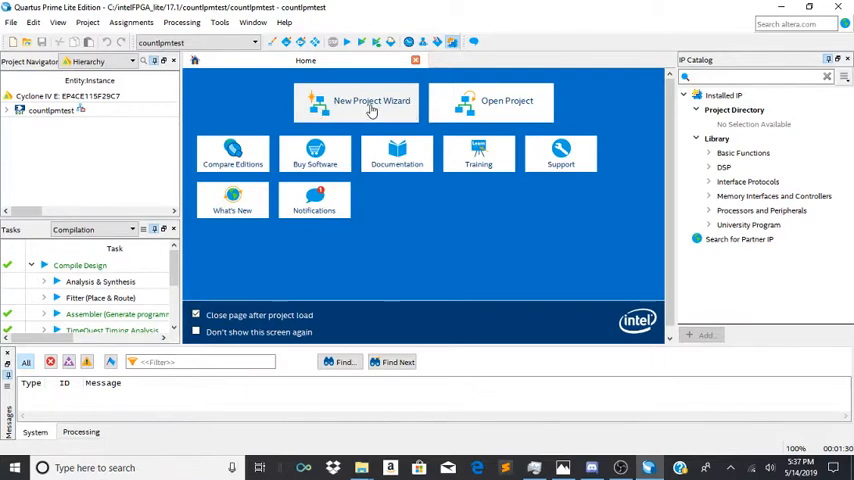
mouse_move(376, 112)
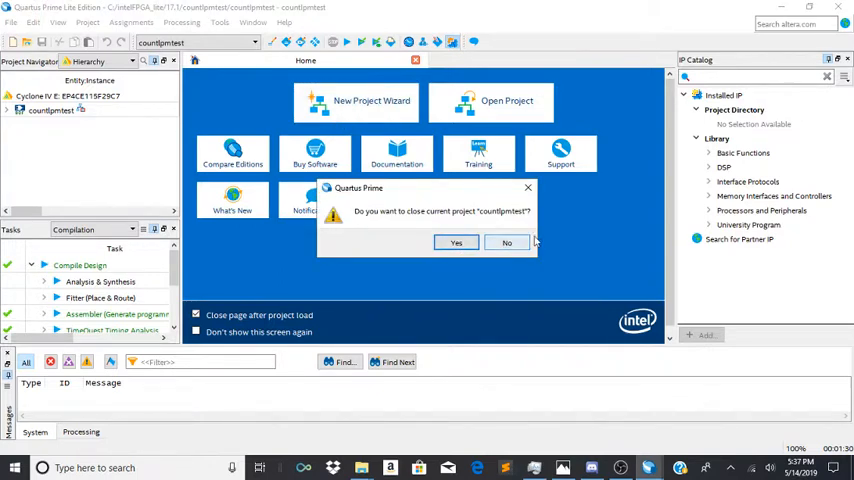
mouse_move(508, 244)
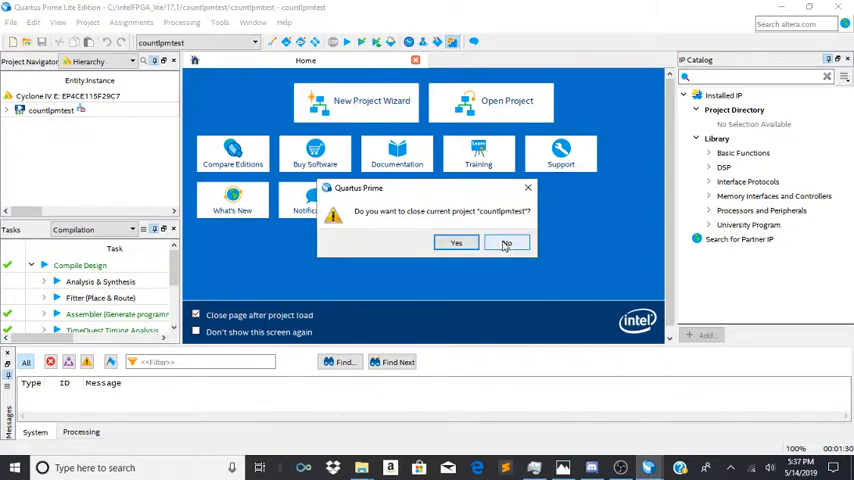
Step: Dismiss the close-project prompt and name the new project and top-level entity counttest
click(456, 242)
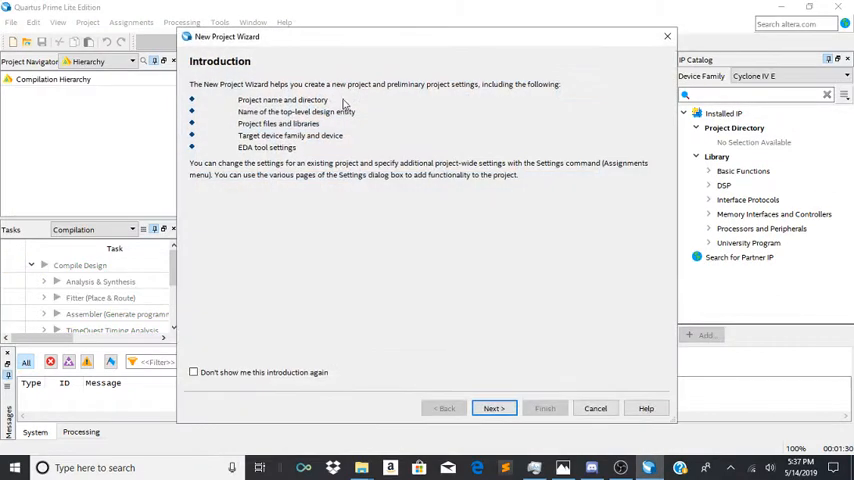
click(494, 408)
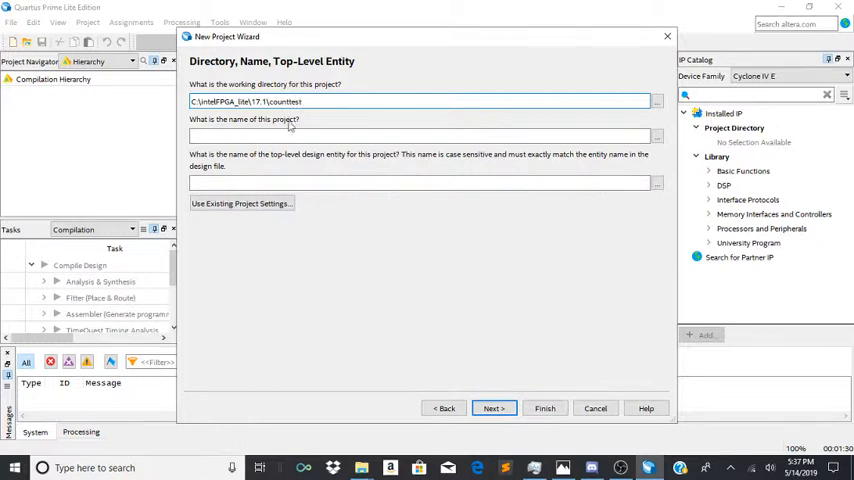
text(counttest)
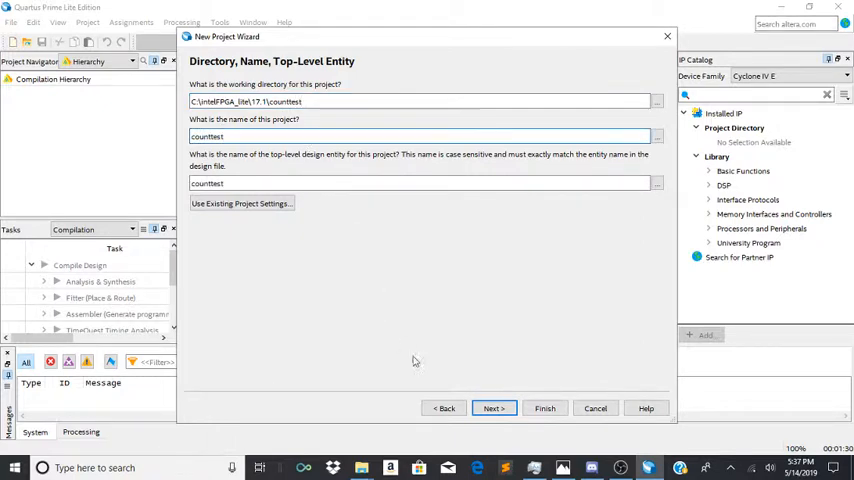
click(494, 408)
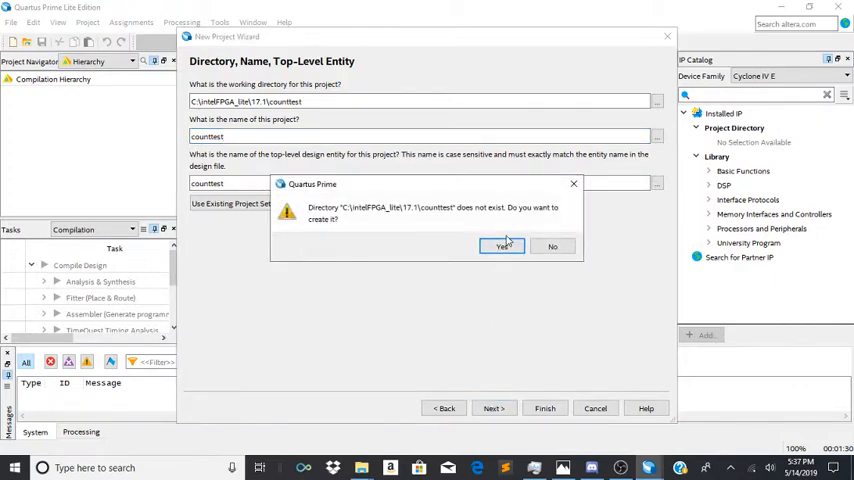
Step: Create the missing project directory and advance to the Add Files page
click(500, 246)
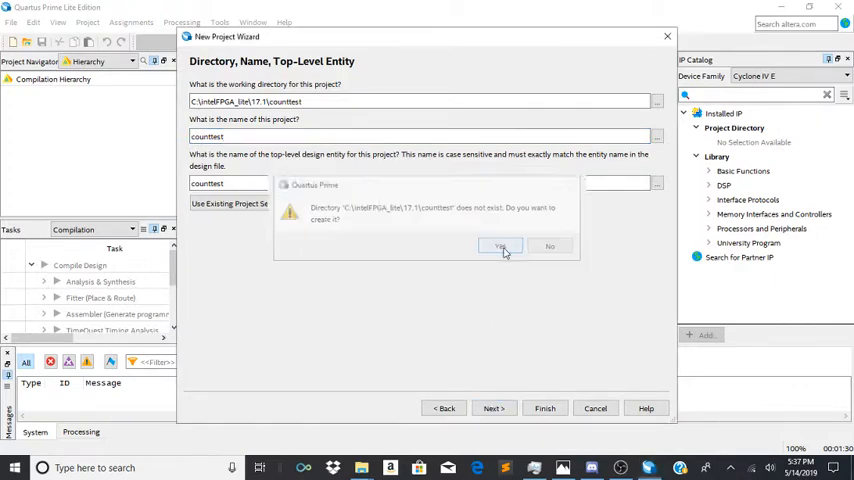
click(500, 246)
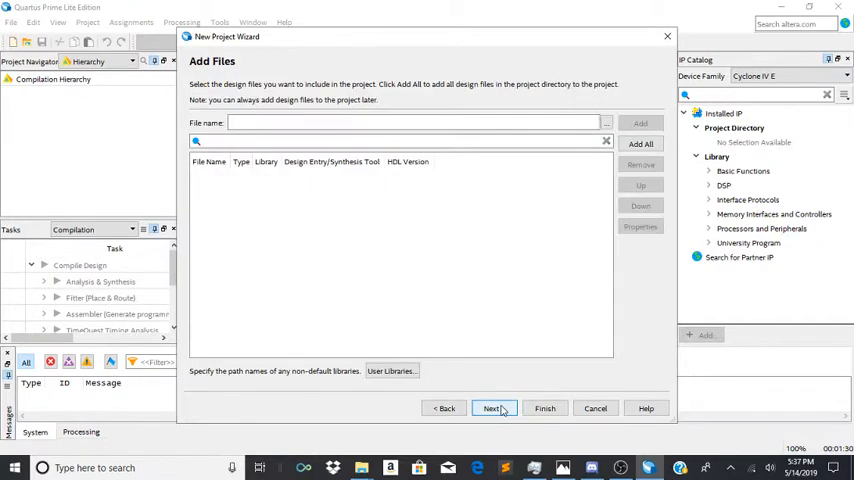
Step: Skip adding files, target Cyclone IV E device EP4CE115F29C7, and finish creating the project
click(492, 408)
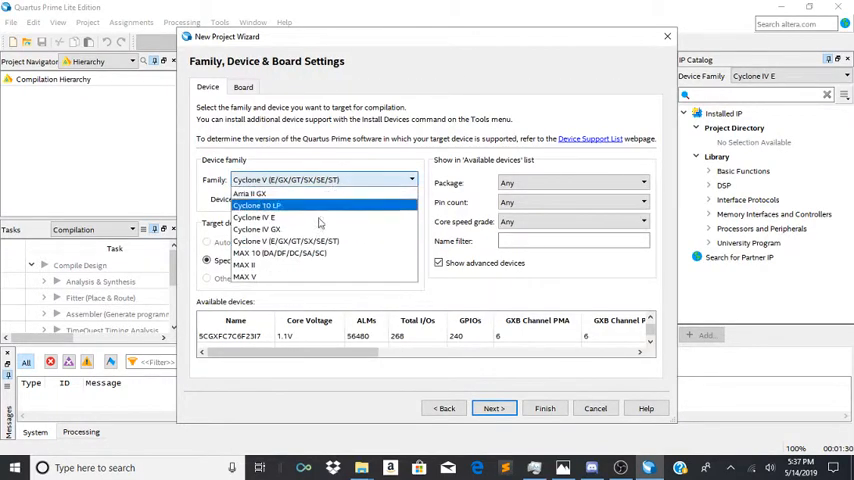
click(256, 216)
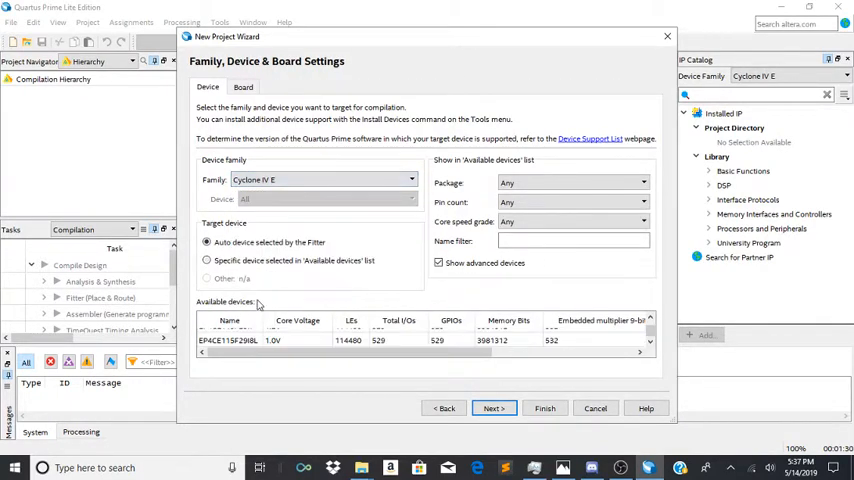
click(280, 336)
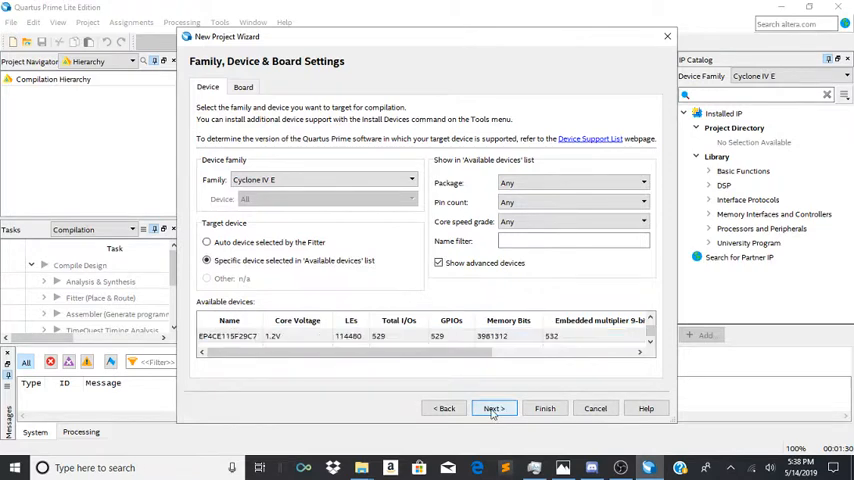
click(492, 408)
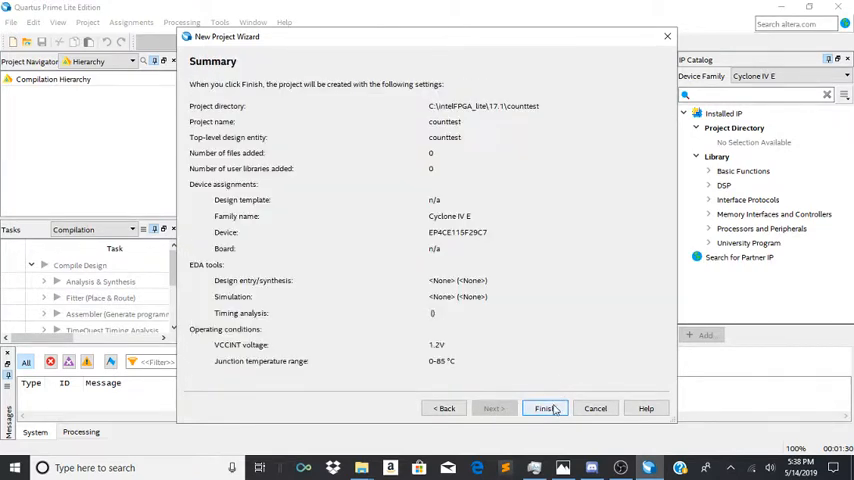
click(544, 408)
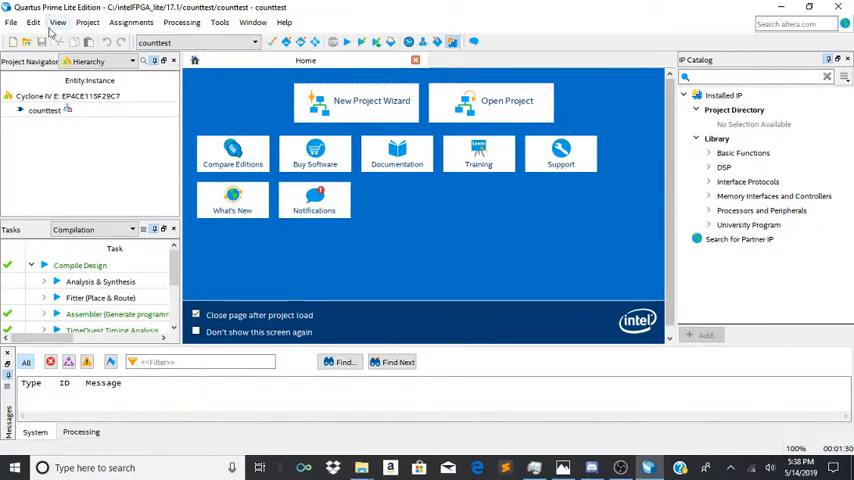
Step: Create a new Block Diagram/Schematic file in the project
click(12, 22)
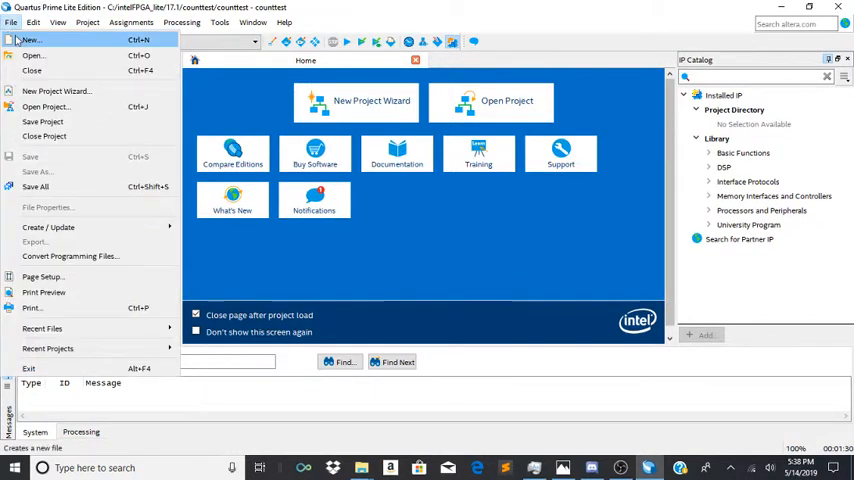
click(32, 40)
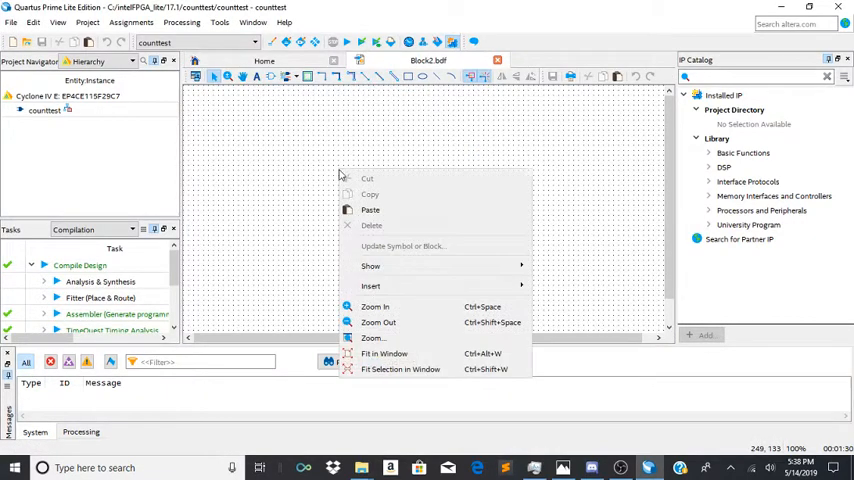
mouse_move(370, 266)
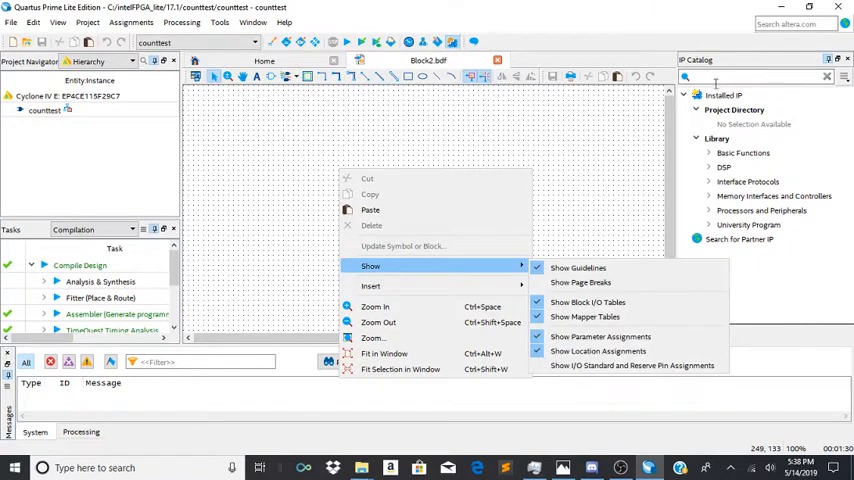
Step: Search the IP Catalog for 'lp' and launch the LPM_COUNTER configuration
click(756, 76)
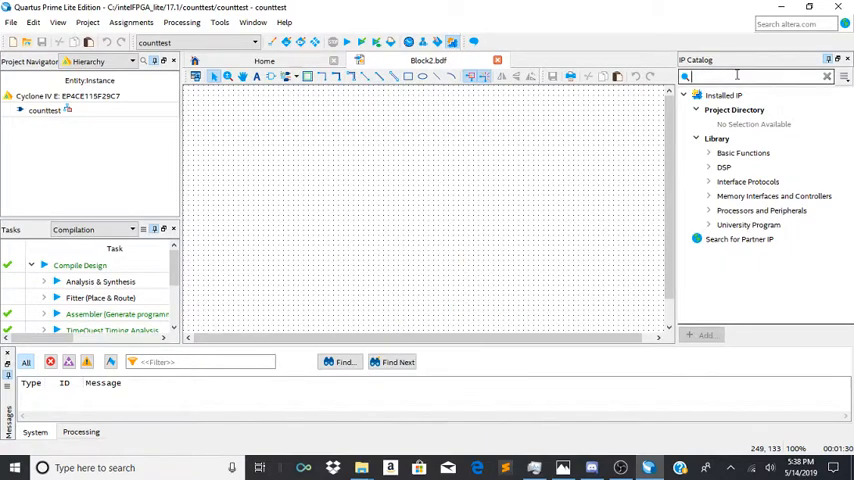
text(lpm)
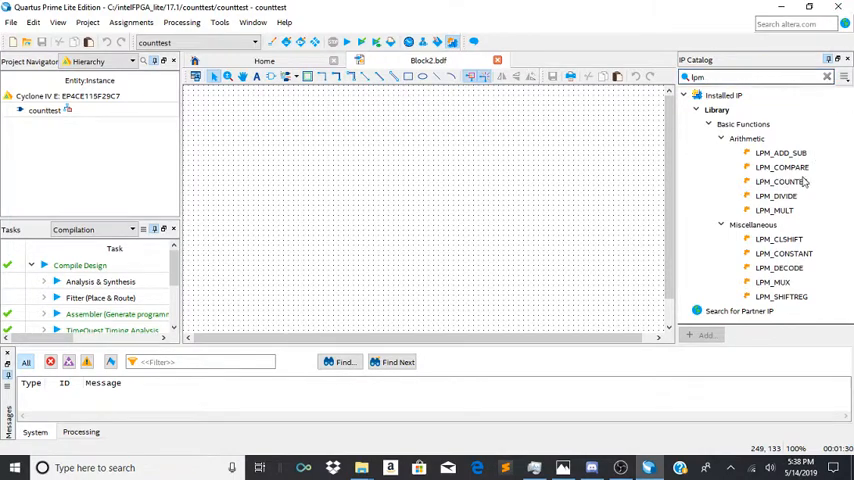
click(782, 180)
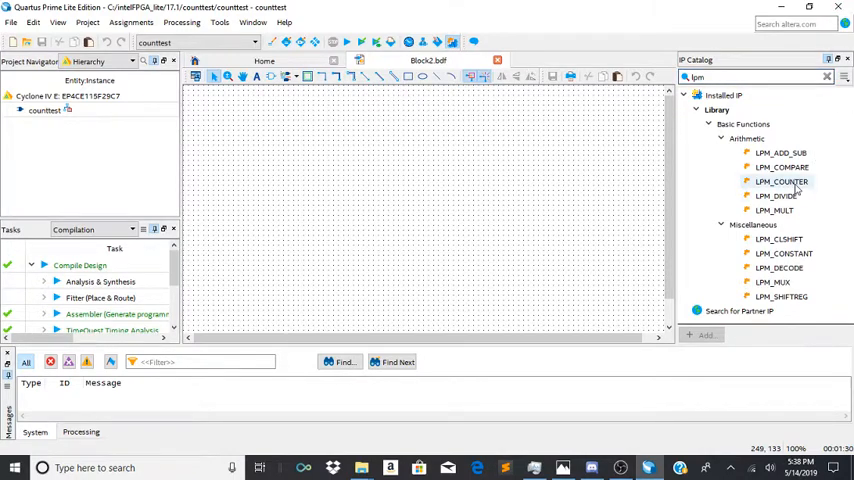
double_click(782, 180)
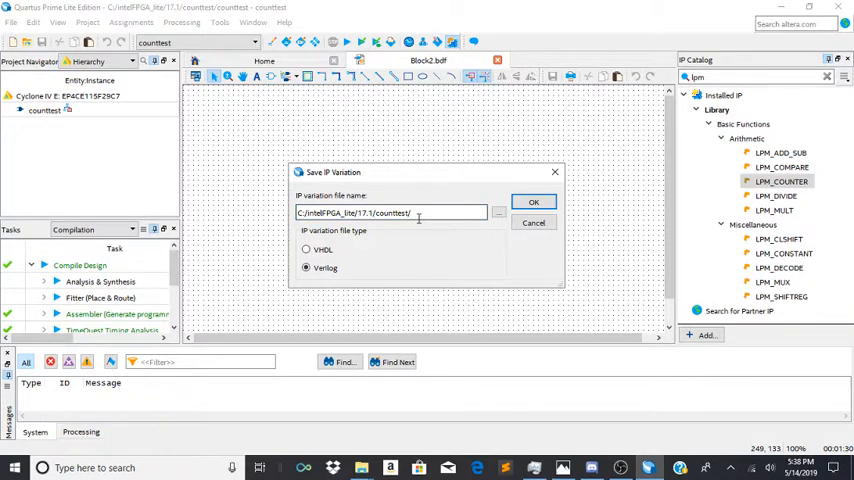
Step: Save the counter IP variation as a VHDL file named test in the project folder
text(test)
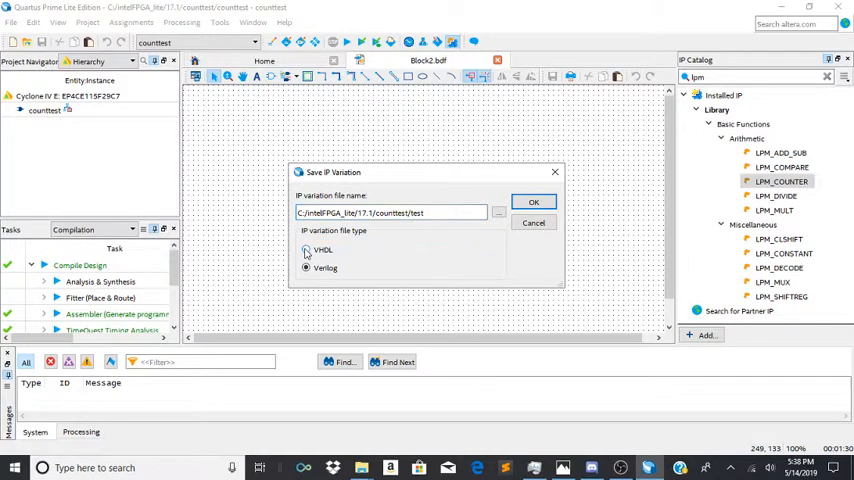
click(306, 250)
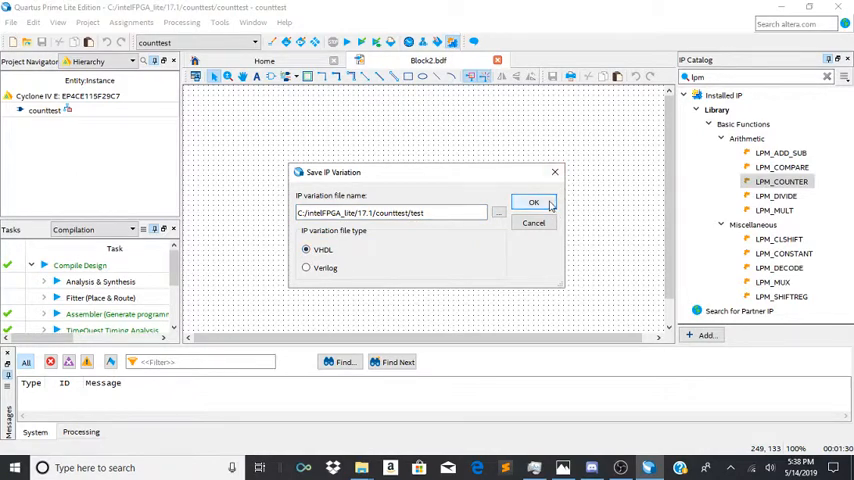
click(532, 202)
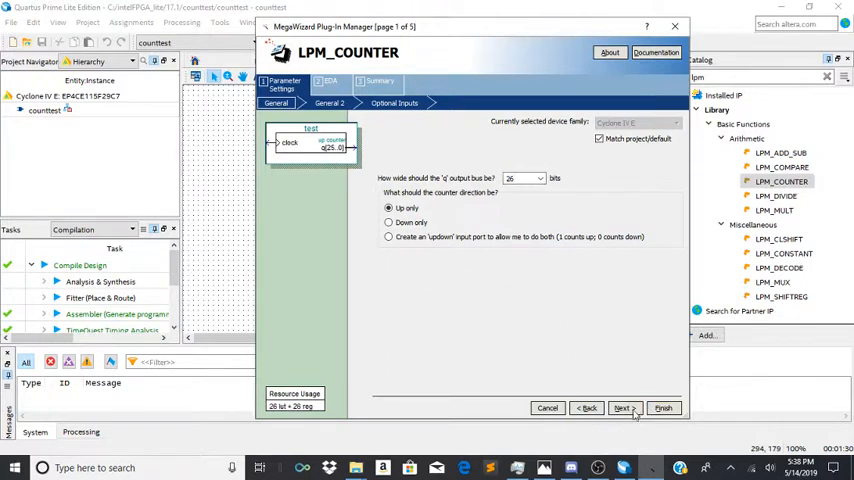
Step: Make the 26-bit up counter a modulus counter with a count modulus of 50000000
click(620, 408)
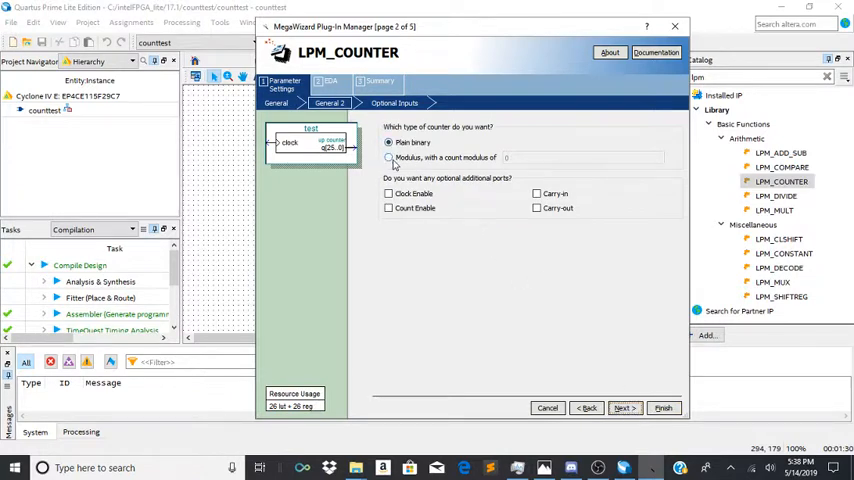
click(388, 158)
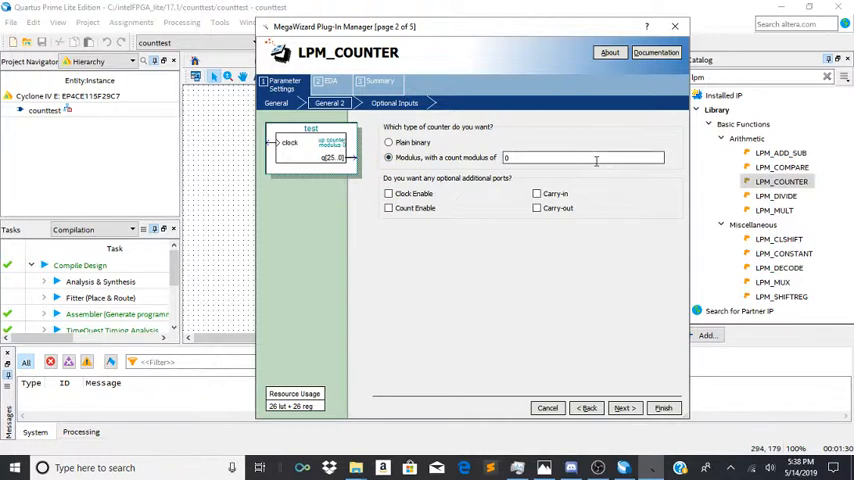
click(584, 156)
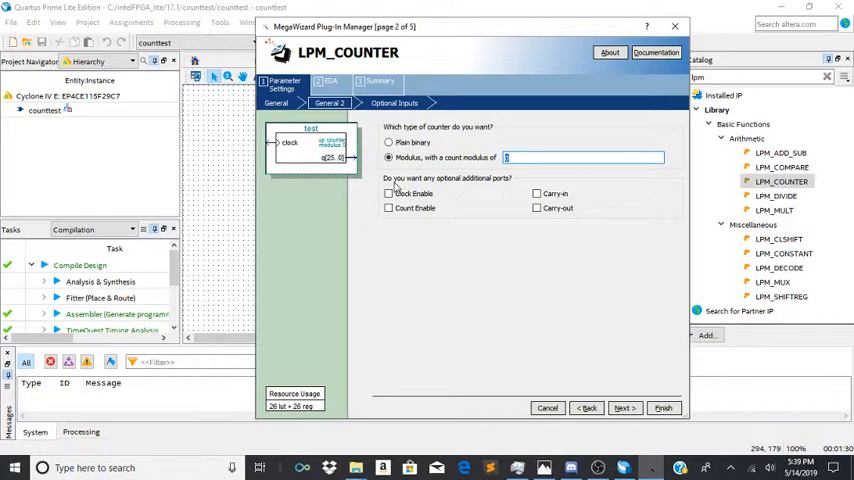
text(5)
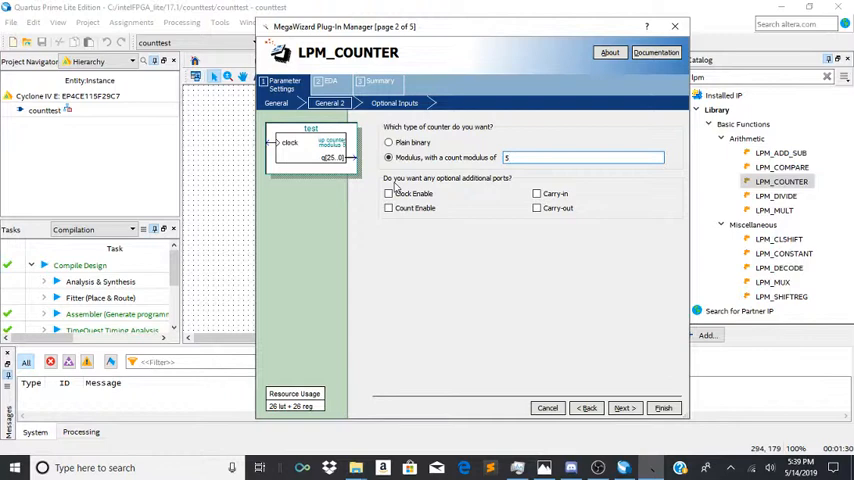
text(50000000)
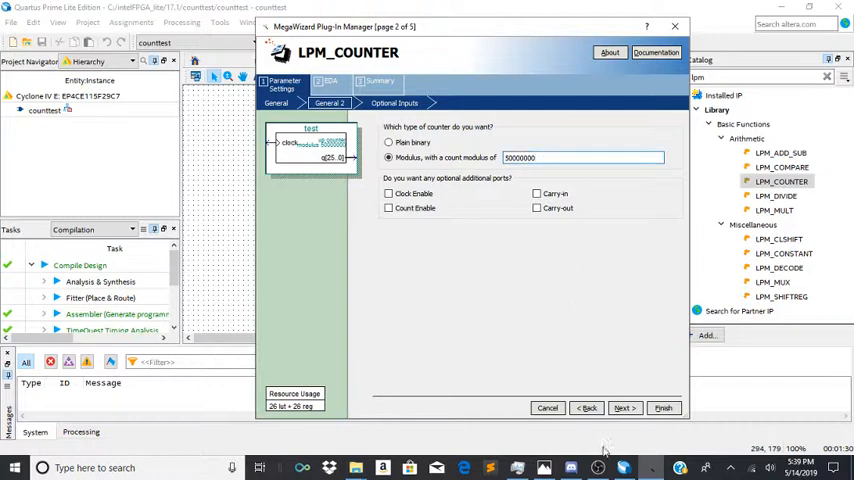
Step: Accept the remaining wizard pages, generate the test counter module, and add its IP file to the project
click(622, 408)
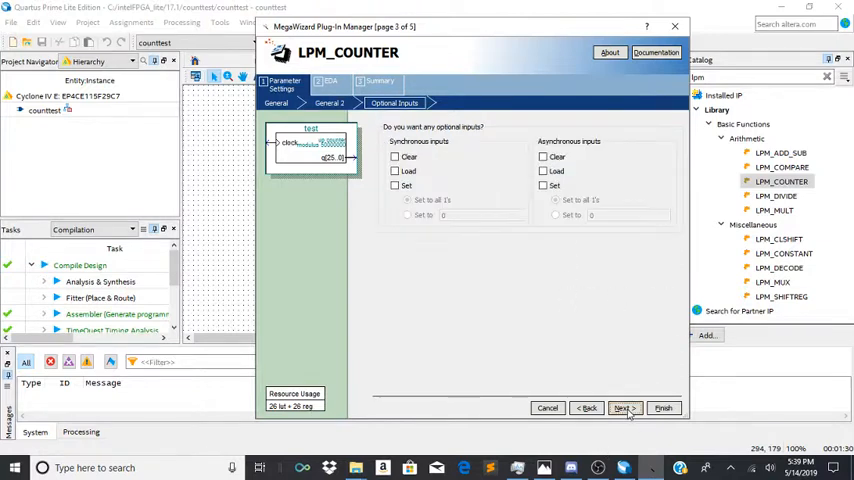
click(622, 408)
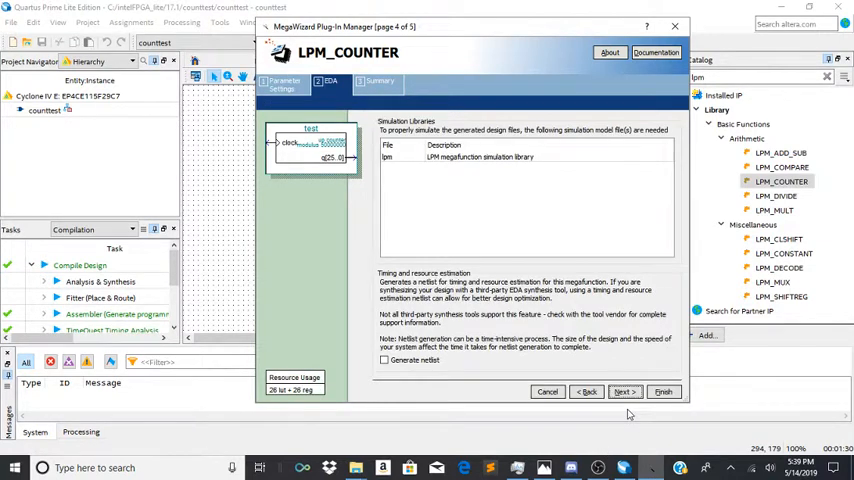
click(624, 392)
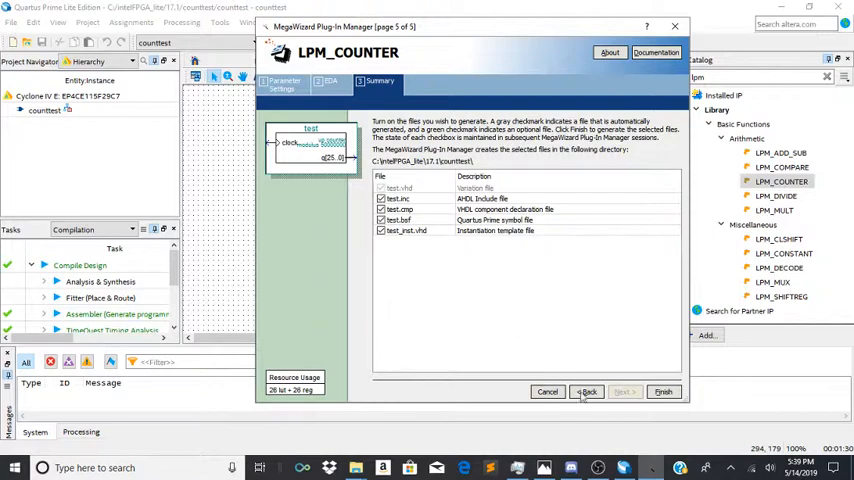
click(664, 392)
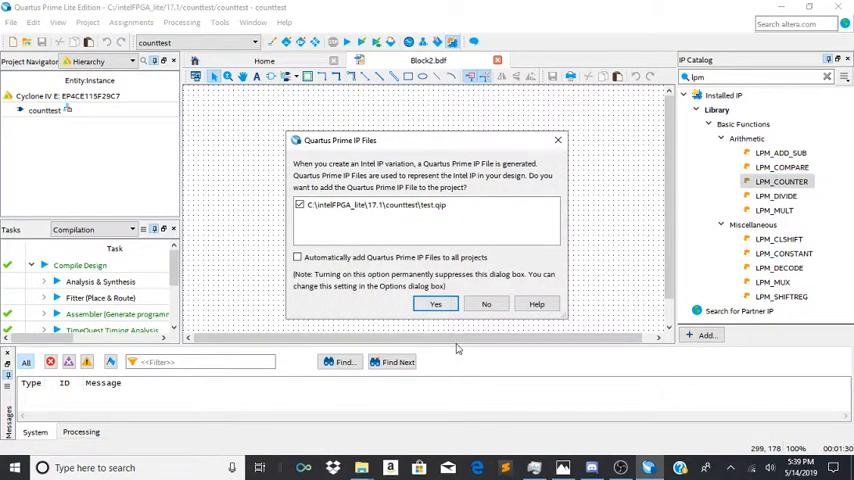
click(436, 304)
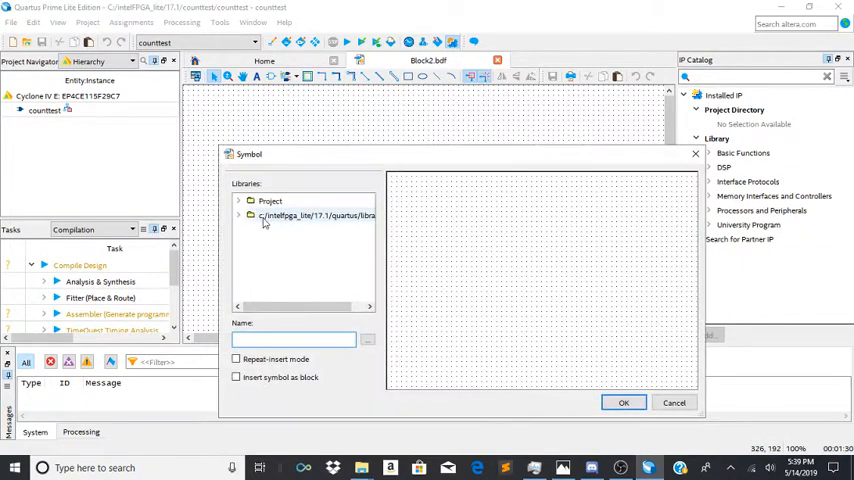
Step: Place the test counter symbol in the block diagram and bring up the symbol library
click(624, 402)
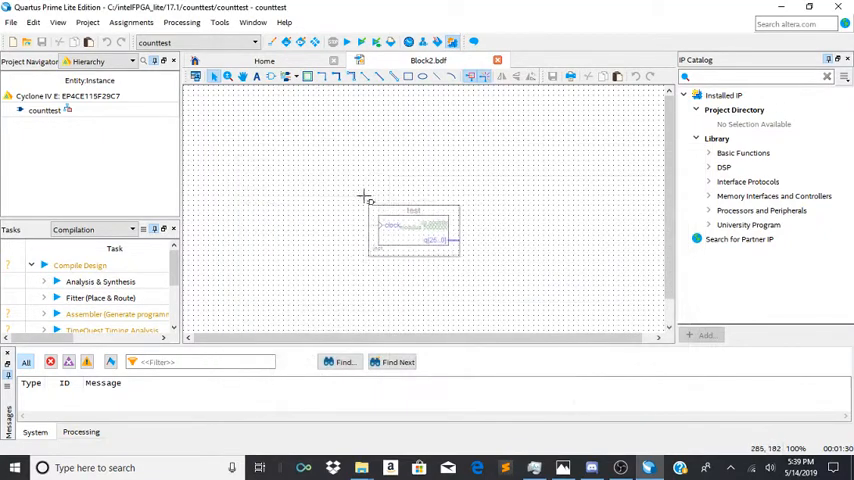
right_click(364, 200)
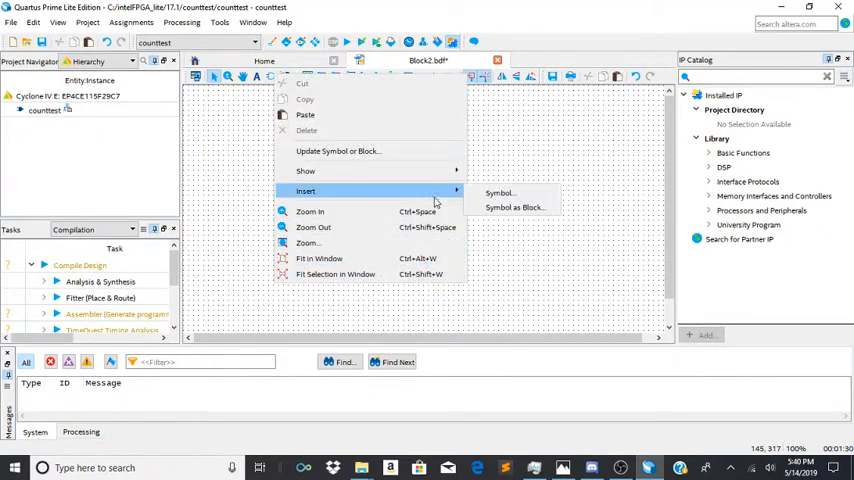
click(498, 192)
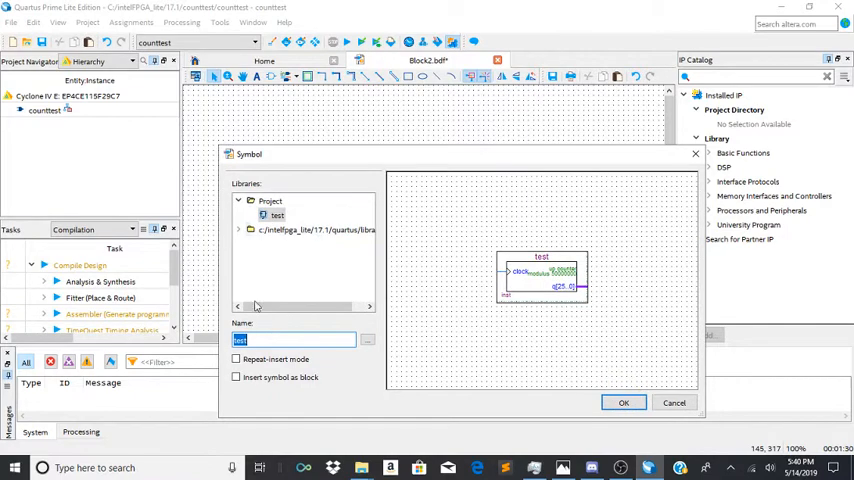
Step: Insert an input pin primitive and place it left of the counter
text(input)
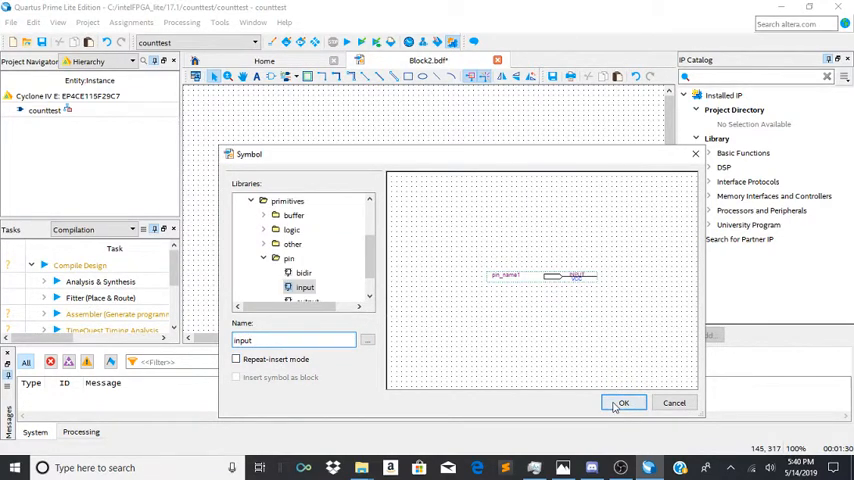
click(624, 402)
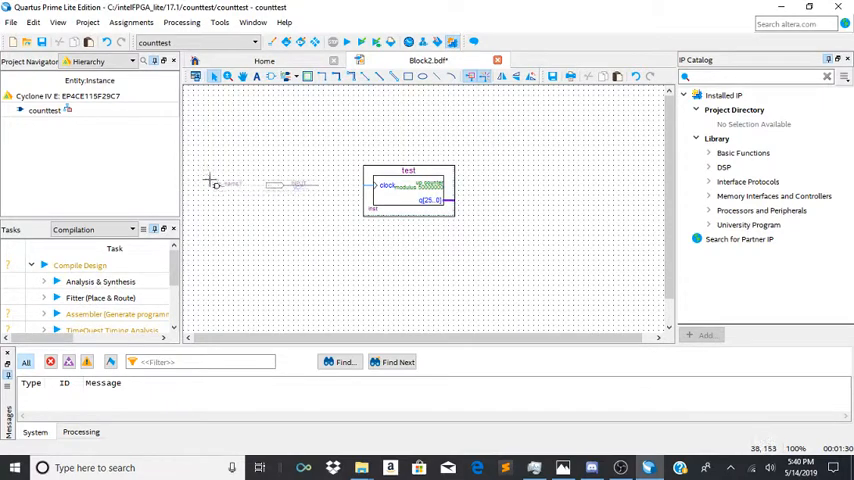
click(270, 184)
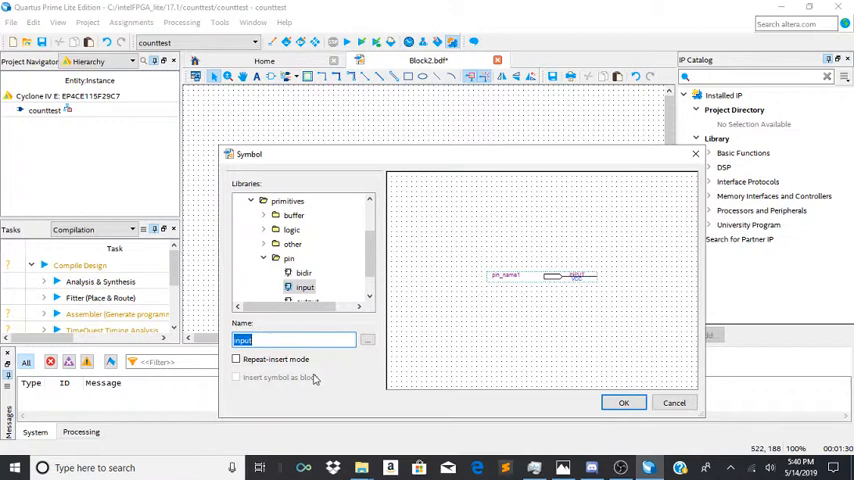
Step: Select the output pin primitive and confirm it for placement right of the counter
click(306, 288)
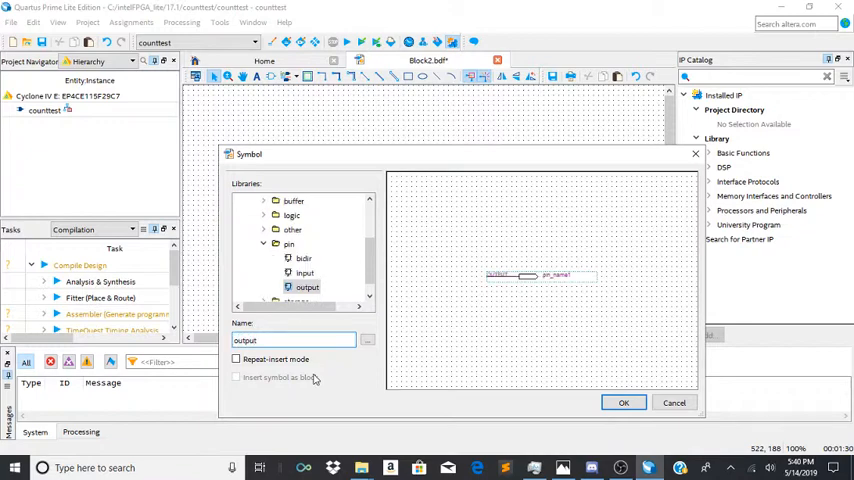
click(624, 402)
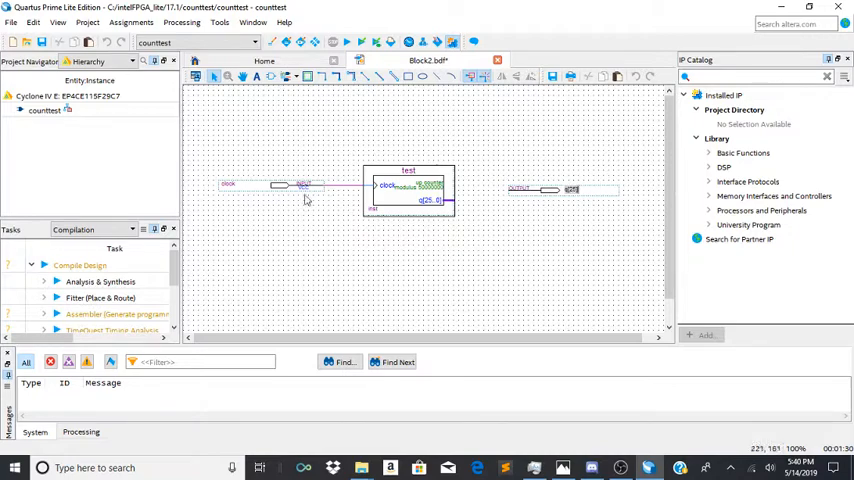
mouse_move(648, 254)
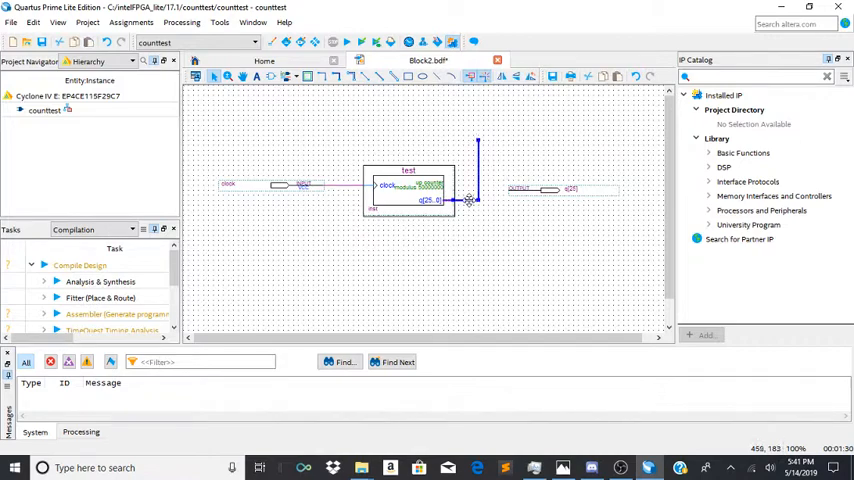
Step: Name the counter's output bus wire q[25] through its Properties dialog
right_click(470, 200)
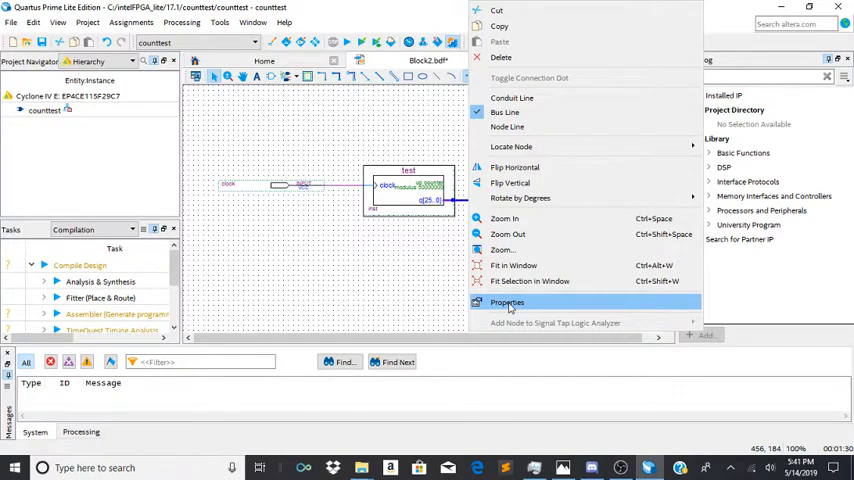
click(508, 302)
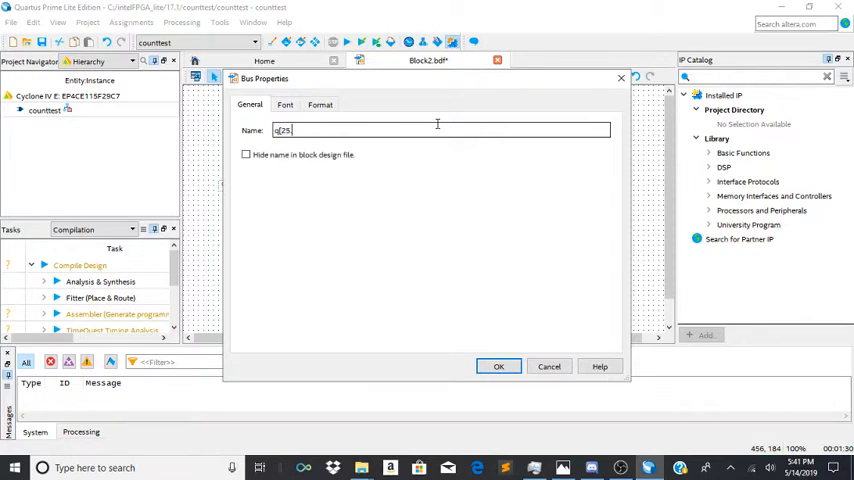
click(500, 366)
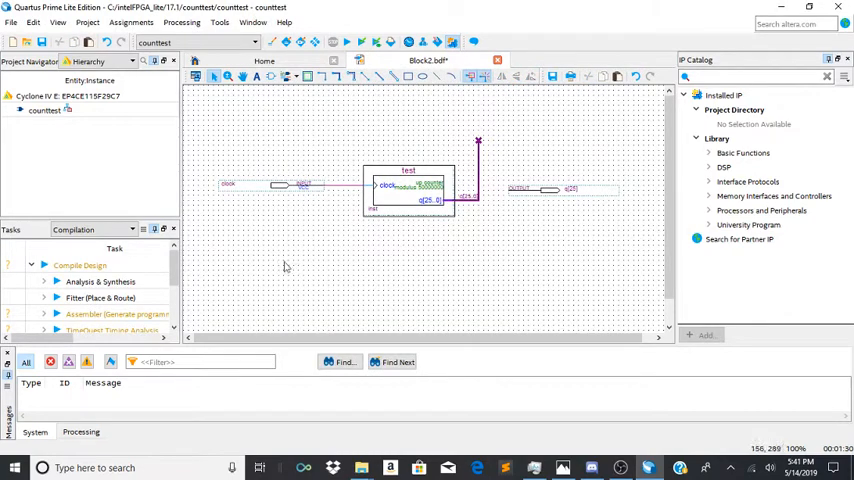
mouse_move(656, 238)
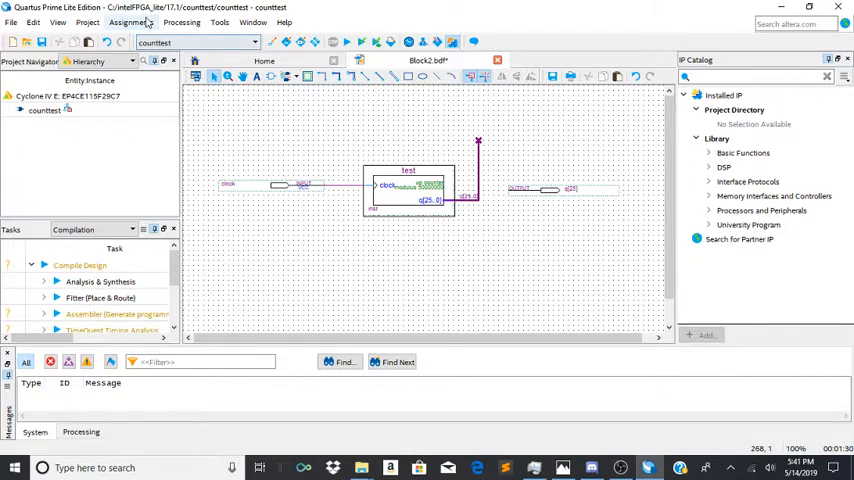
Step: Launch a full compilation of the counttest design, then bring up the Windows Start menu
click(132, 22)
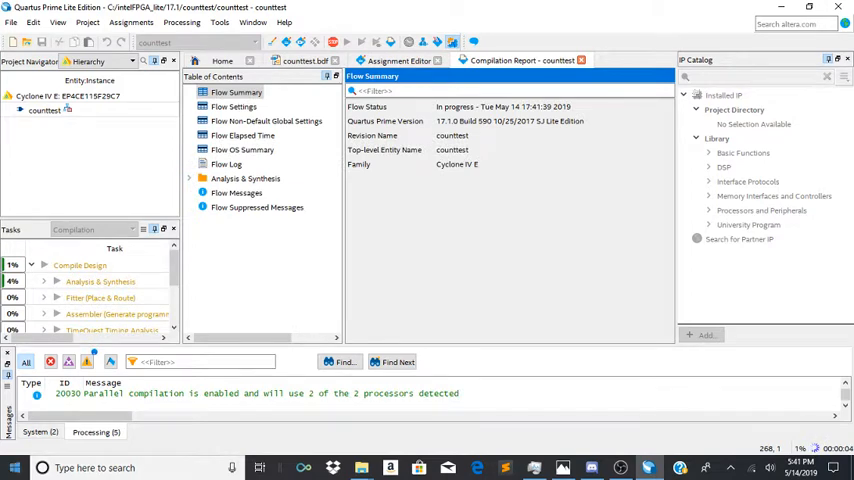
click(14, 468)
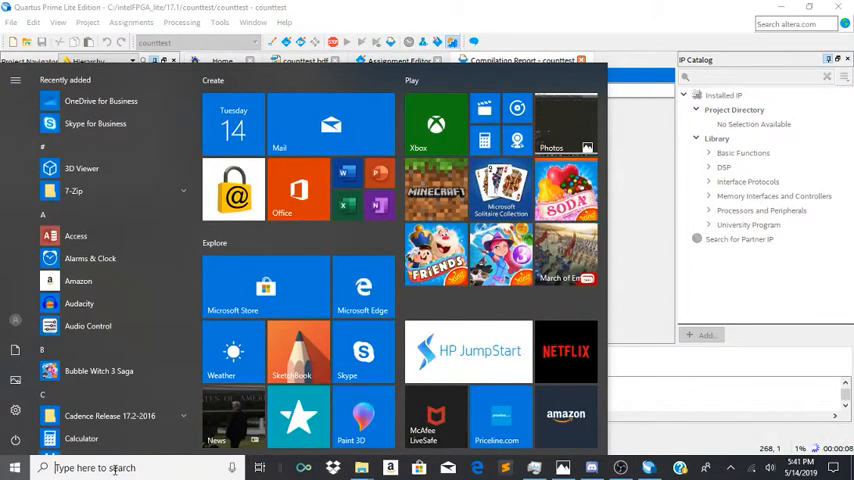
Step: Search 'pin' from the Start menu and open Pin Assignments.csv in Excel
click(14, 468)
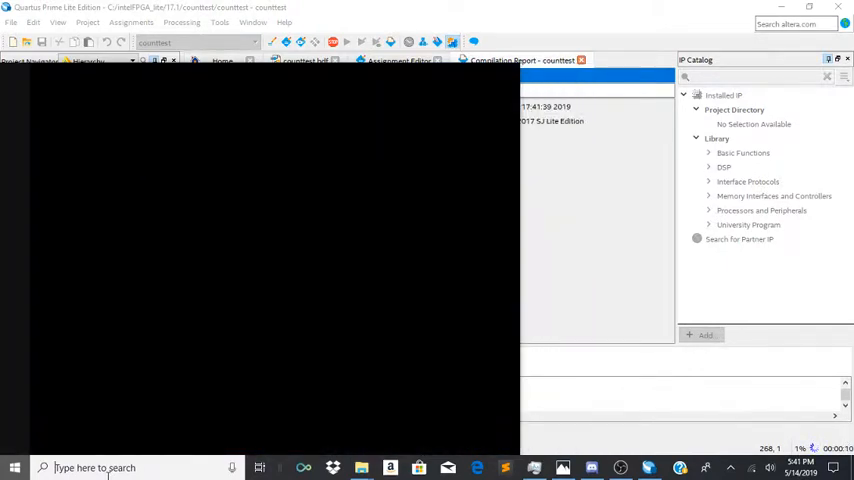
text(pin)
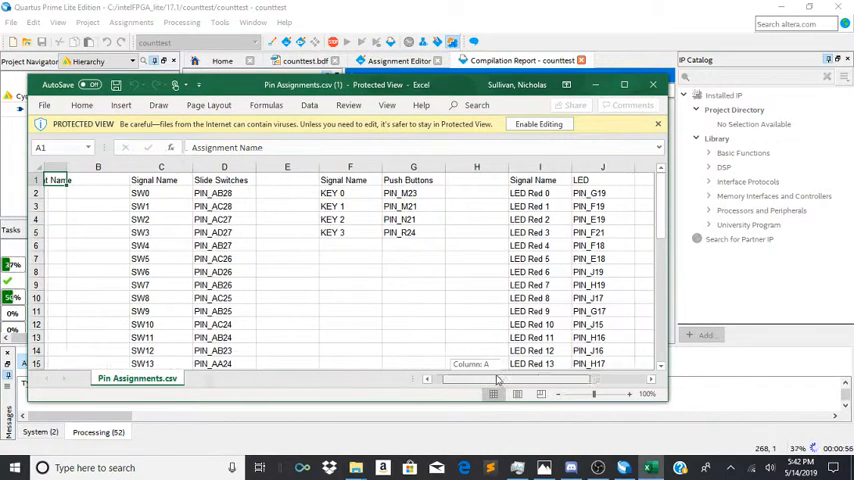
Step: Read the LED Red 0 pin (PIN_G19) from the sheet, then return to Quartus
scroll(right, 3)
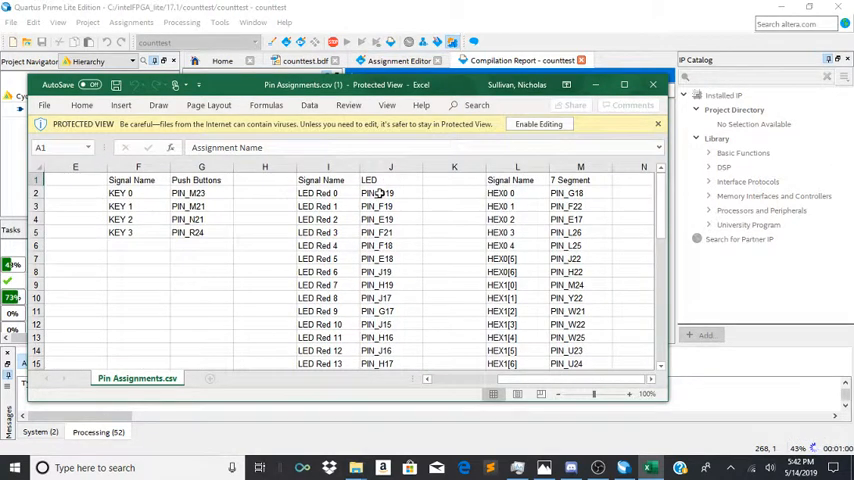
click(390, 192)
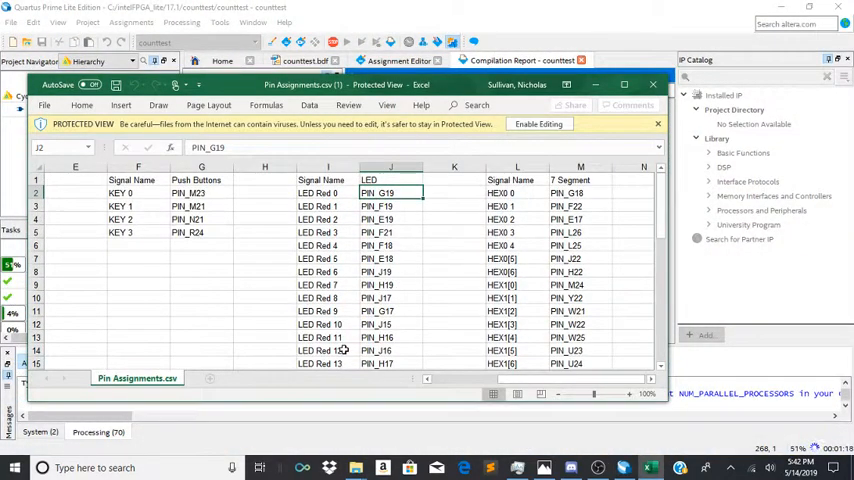
scroll(down, 3)
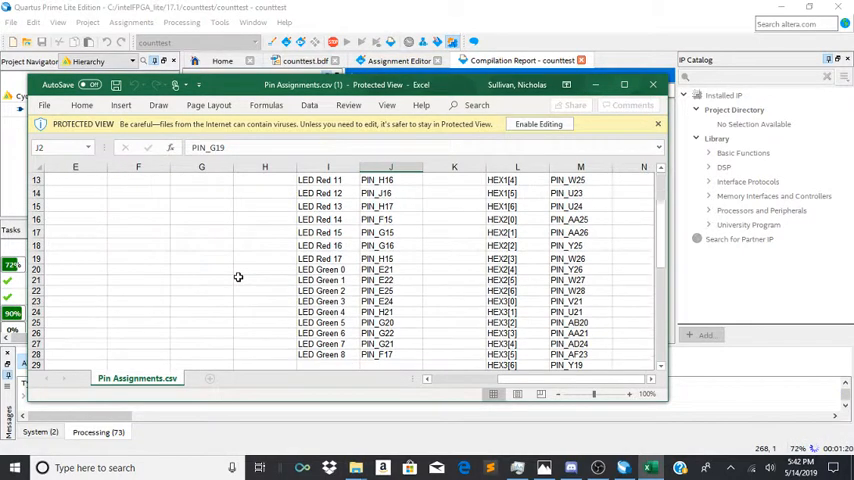
scroll(down, 3)
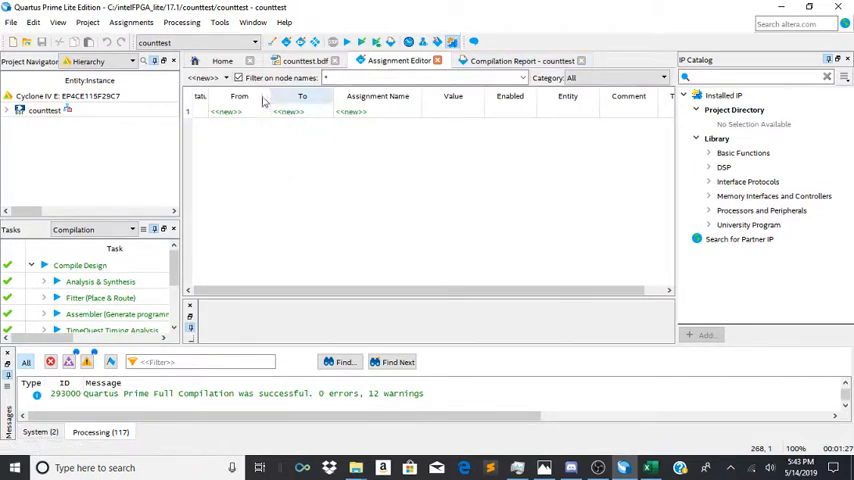
Step: Use Node Finder to add the clock and q[25] nodes as new assignment rows
click(224, 112)
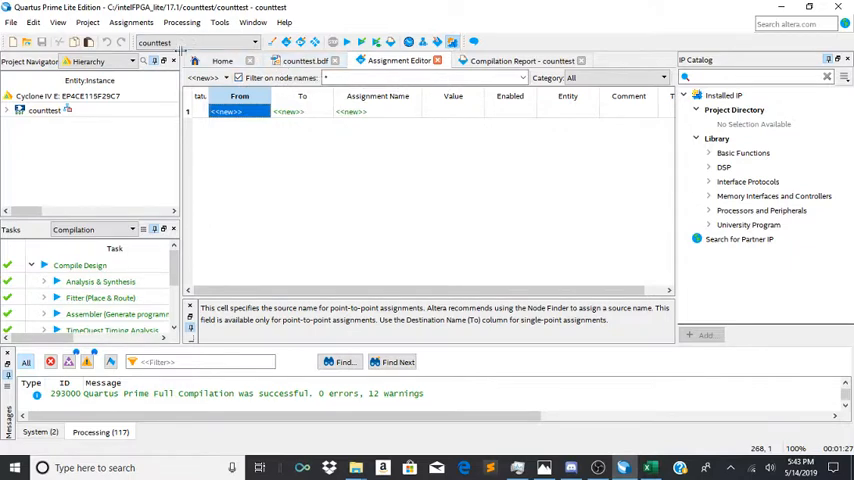
click(302, 112)
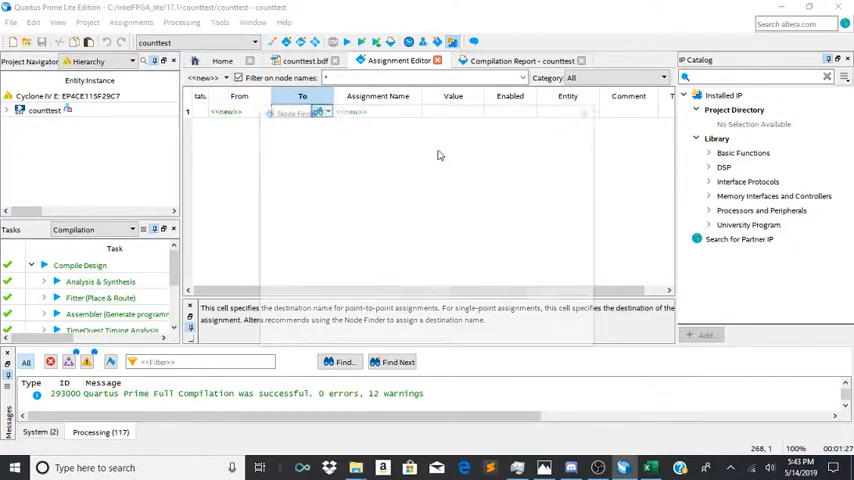
click(322, 112)
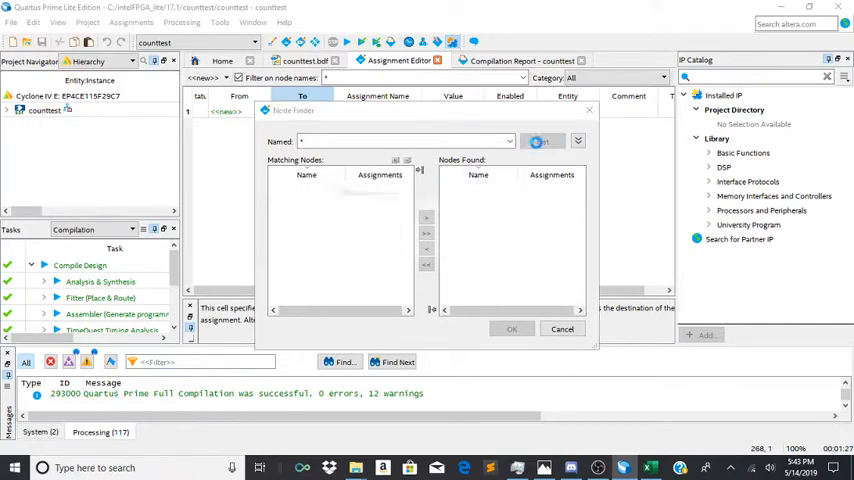
click(542, 140)
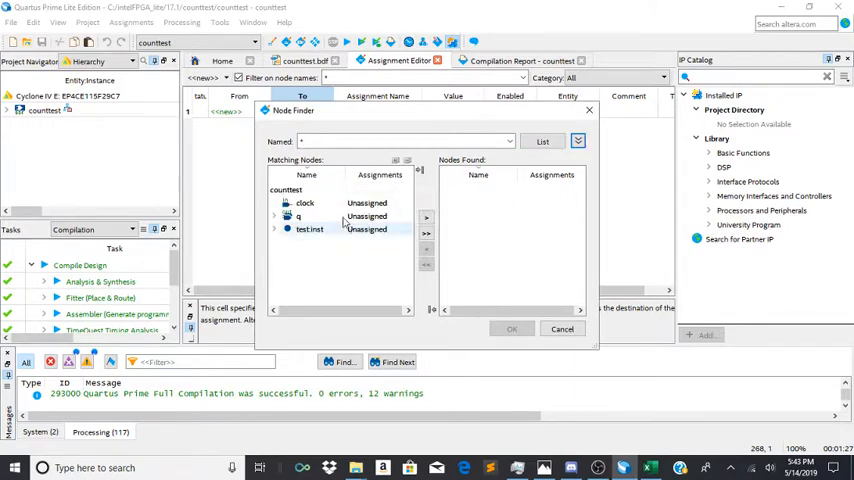
click(426, 218)
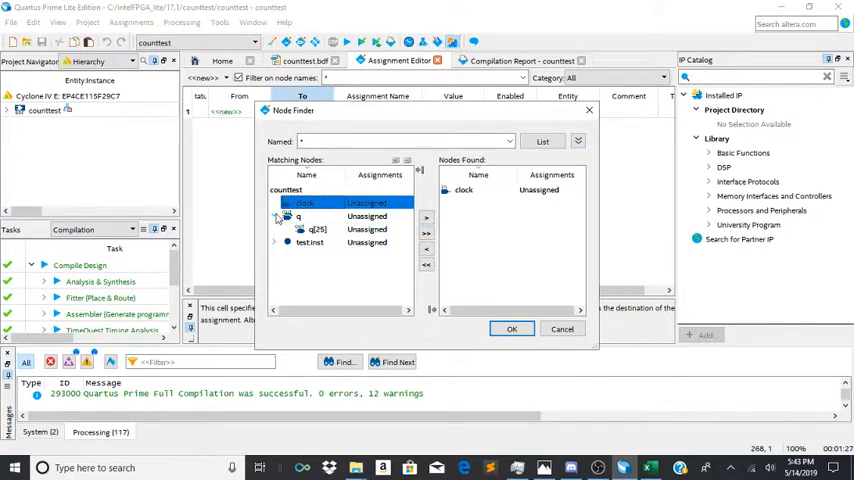
click(512, 328)
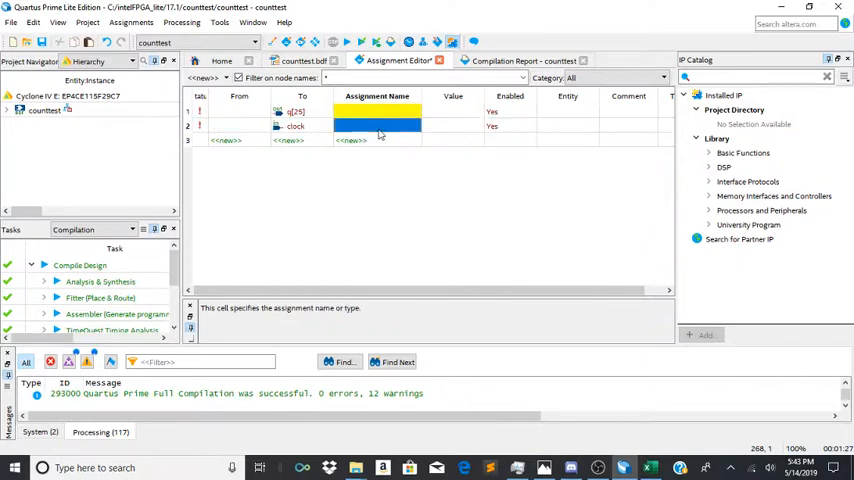
Step: Set Location assignments q[25]=PIN_G19 and clock=PIN_Y2, then save on closing the editor
click(376, 126)
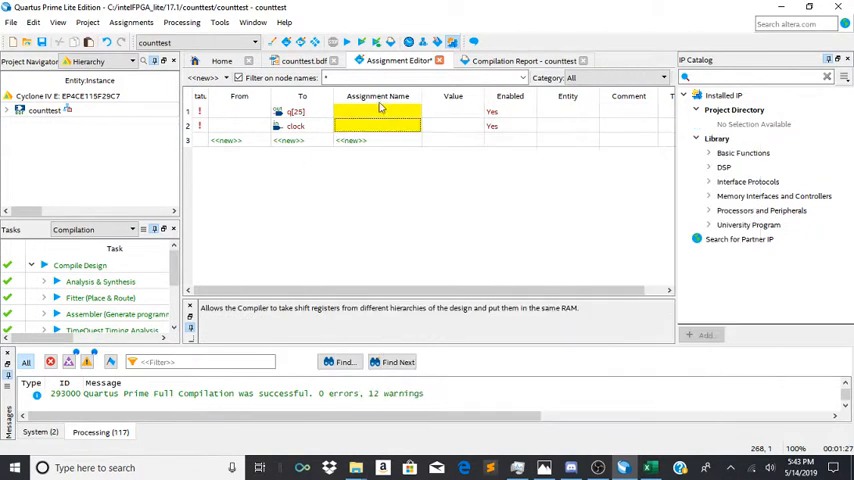
click(376, 126)
text(Location)
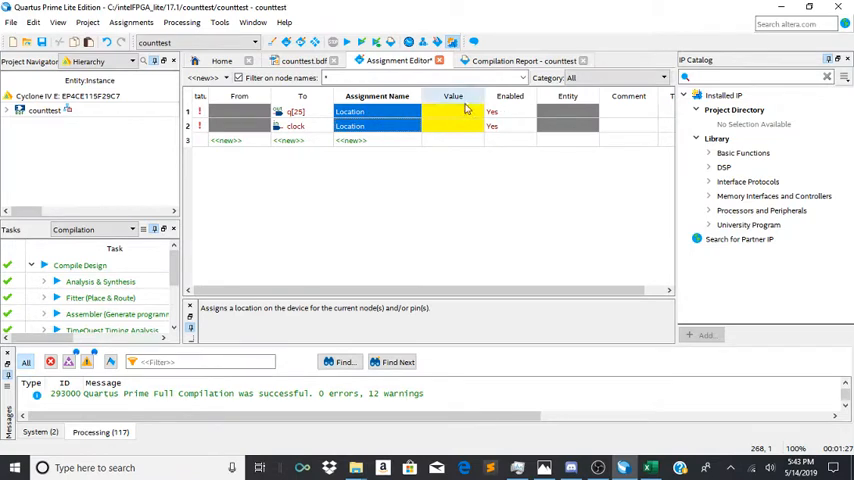
click(452, 126)
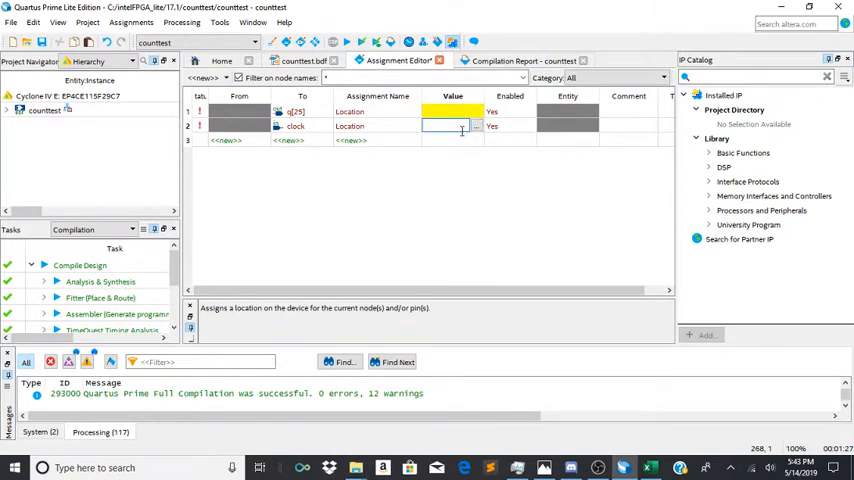
text(PIN_G19)
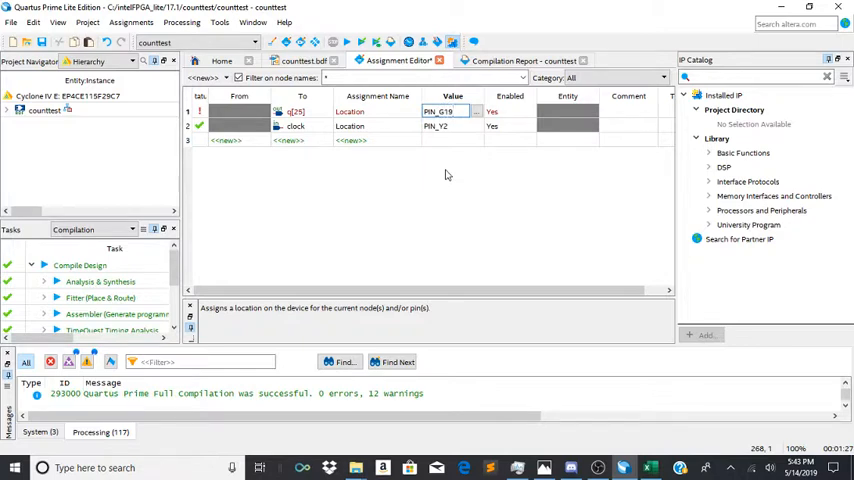
click(180, 22)
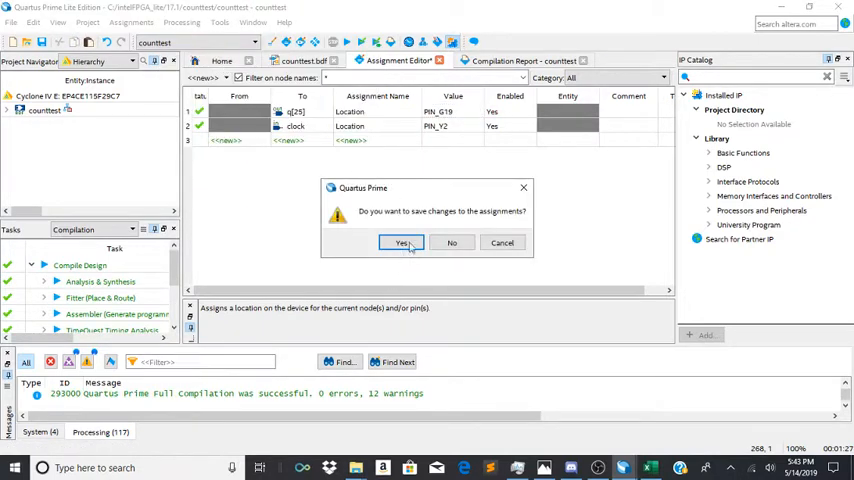
click(402, 242)
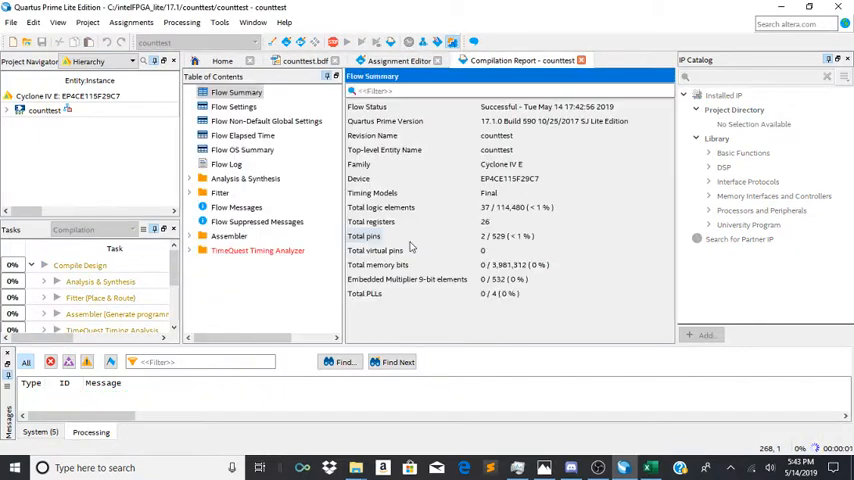